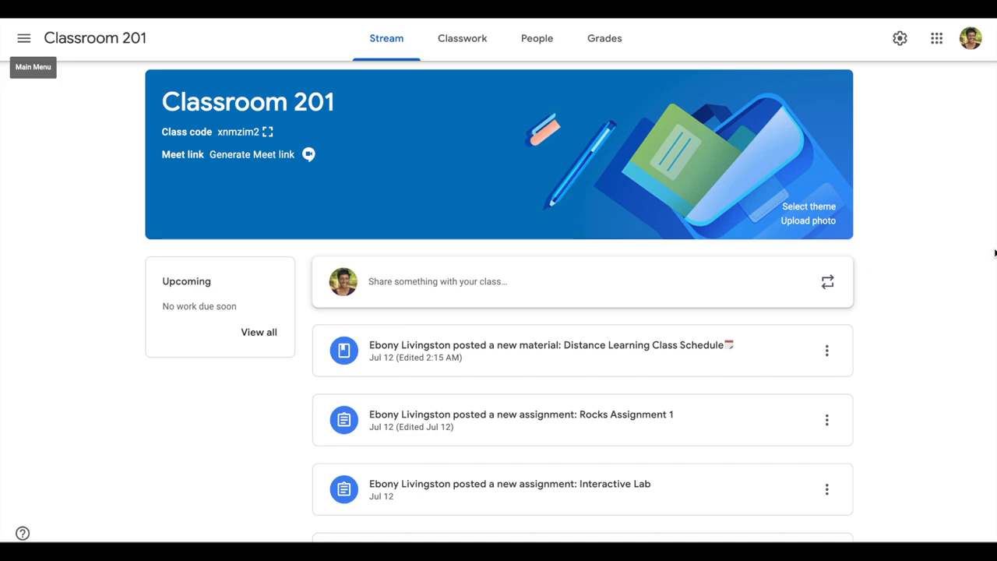
mouse_move(465, 40)
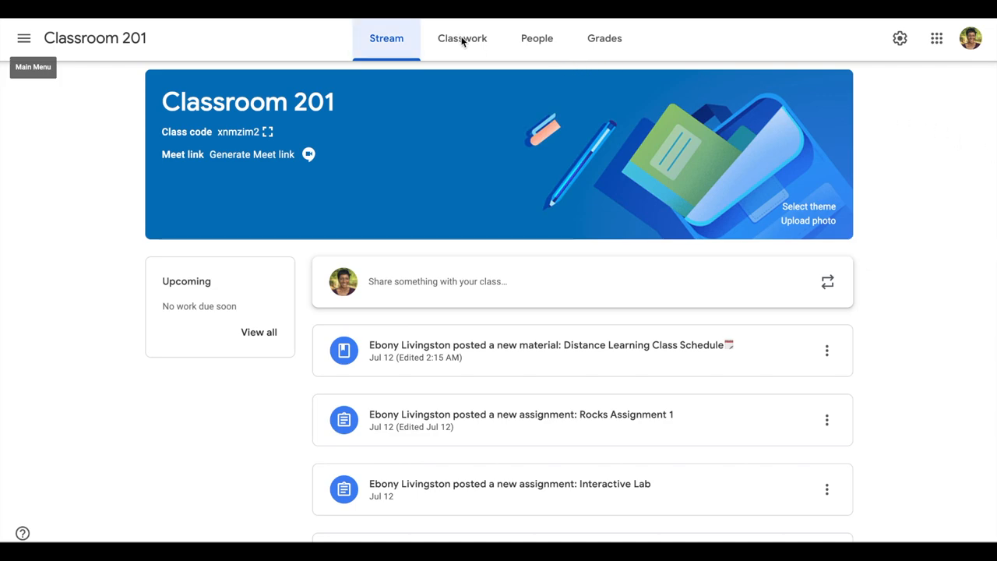
Switch to the Classwork page of Classroom 201 listing its topics and posts.
click(461, 37)
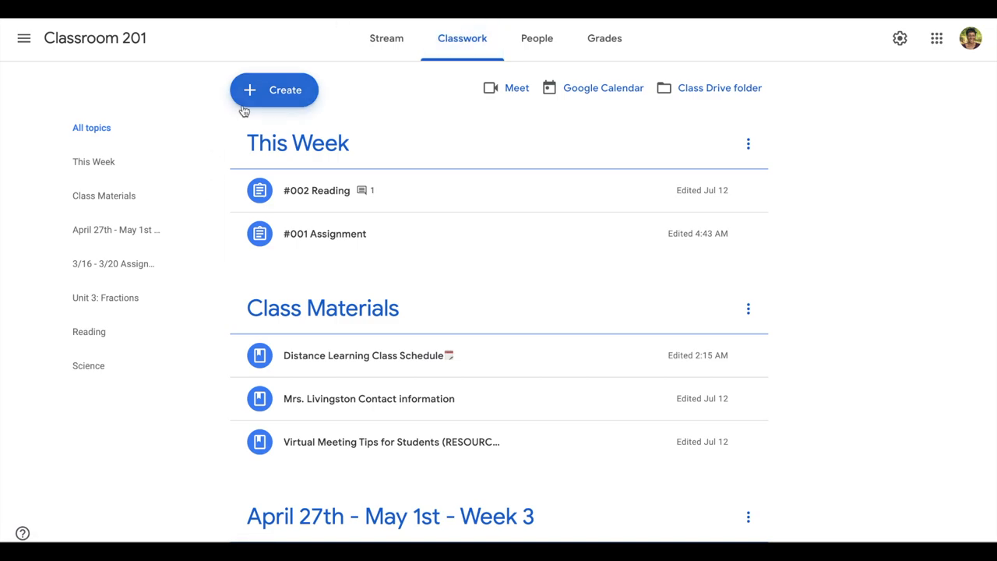
click(274, 89)
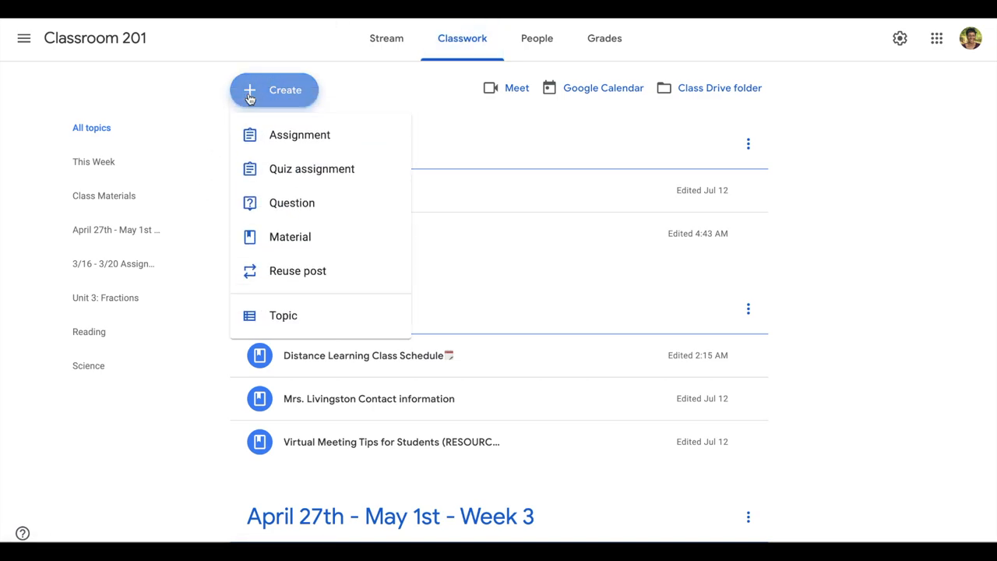
mouse_move(286, 311)
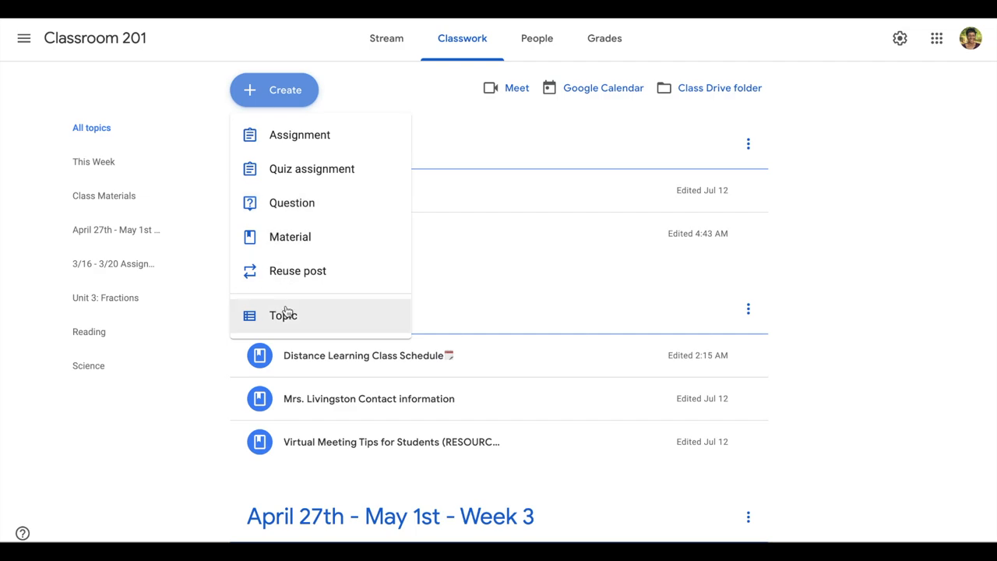
click(284, 315)
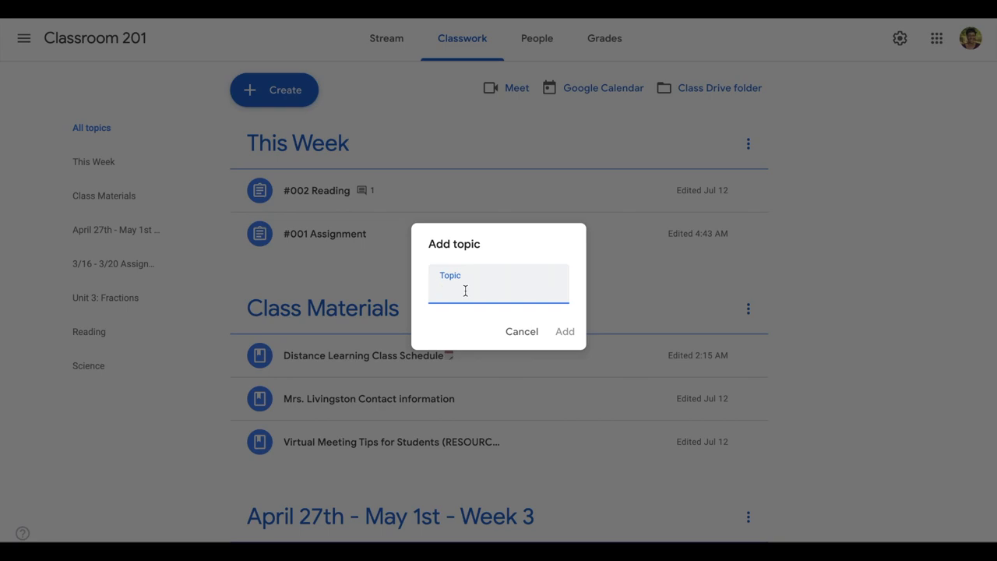
text(Class Materials)
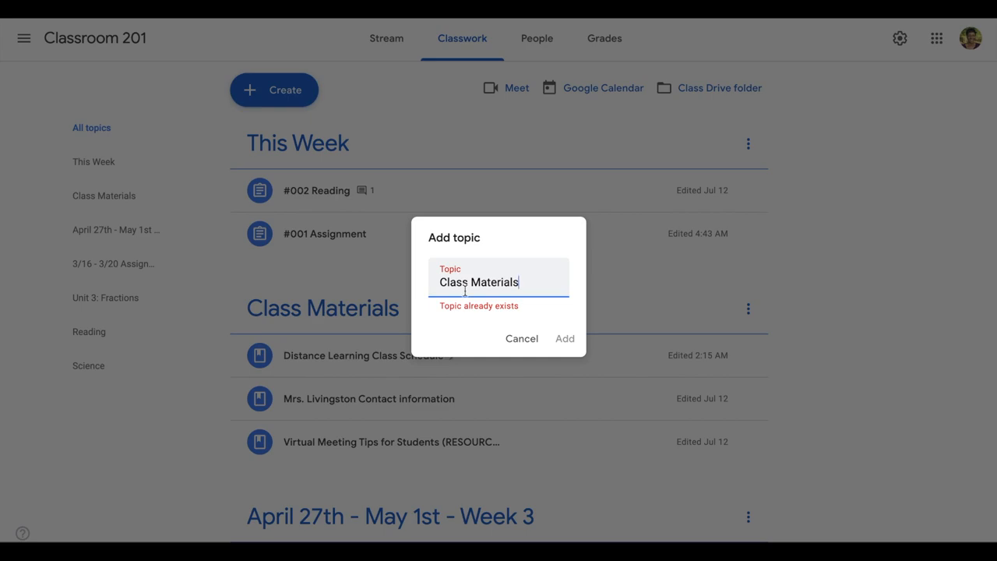
mouse_move(542, 340)
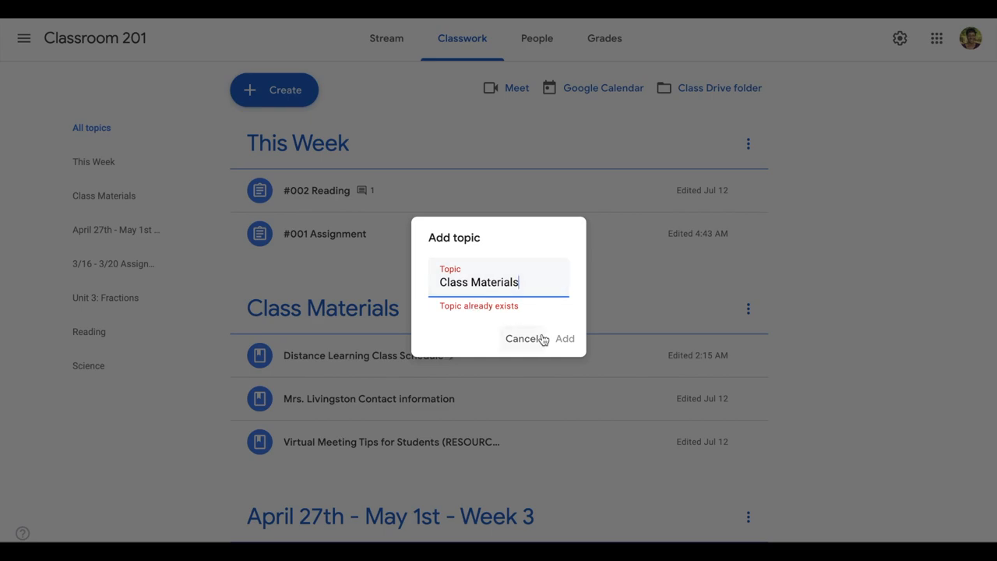
click(527, 339)
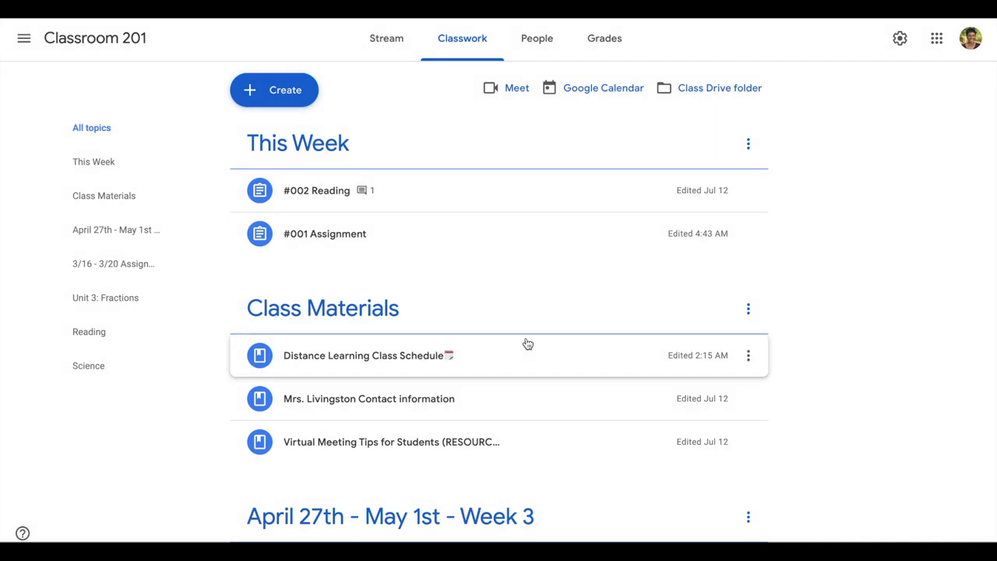
mouse_move(462, 402)
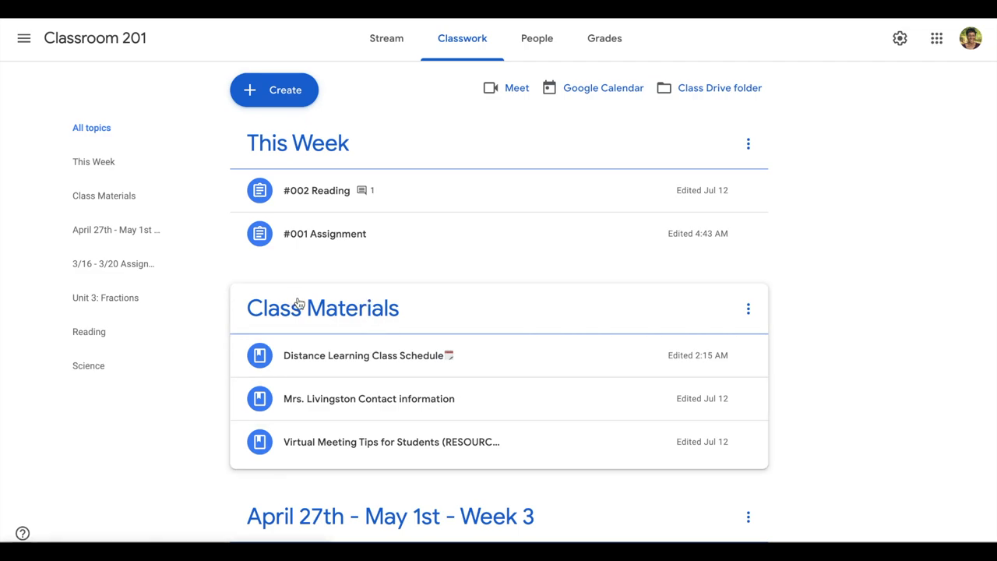
mouse_move(374, 307)
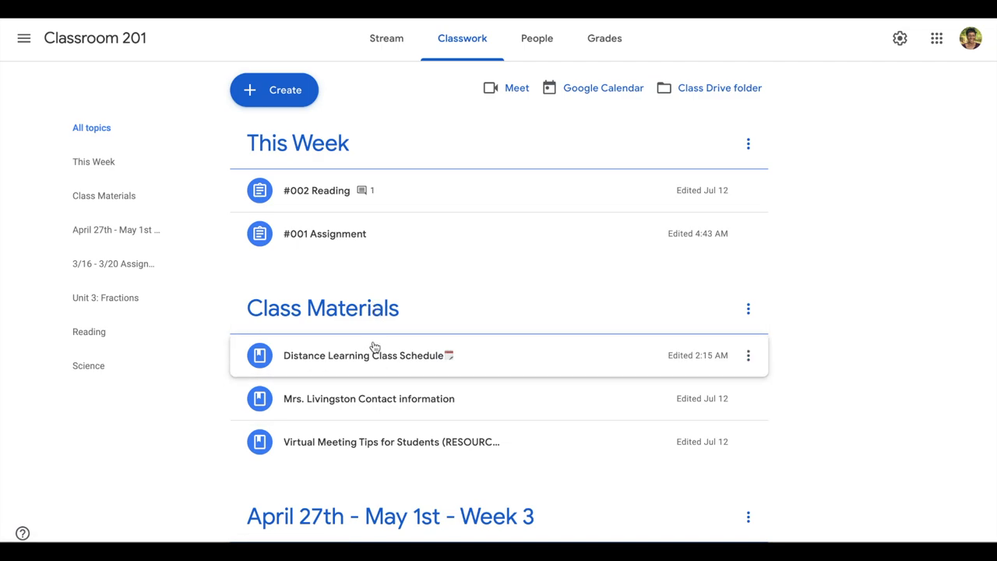
mouse_move(366, 356)
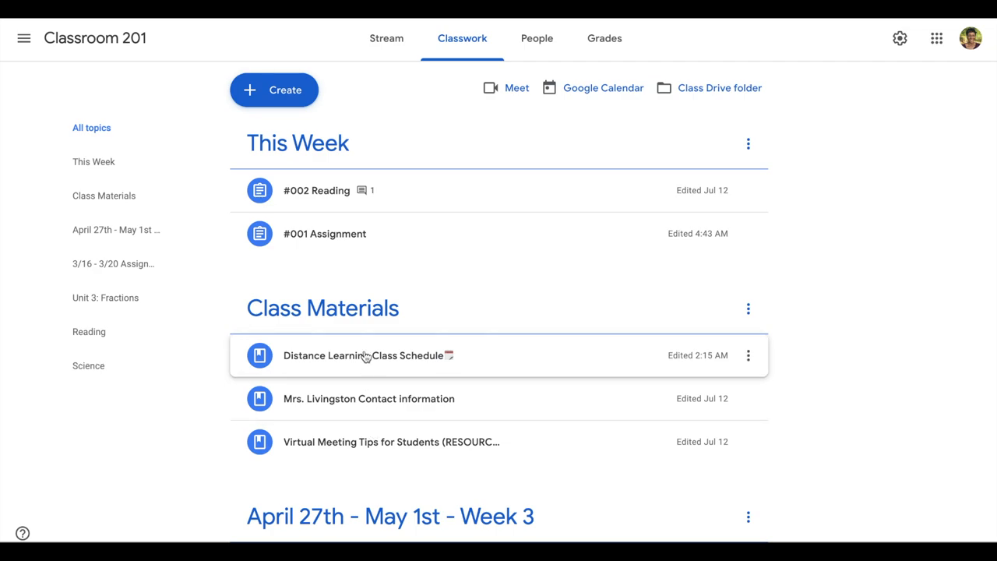
Review the Class Materials posts and bring up the Create menu of post types.
scroll(down, 3)
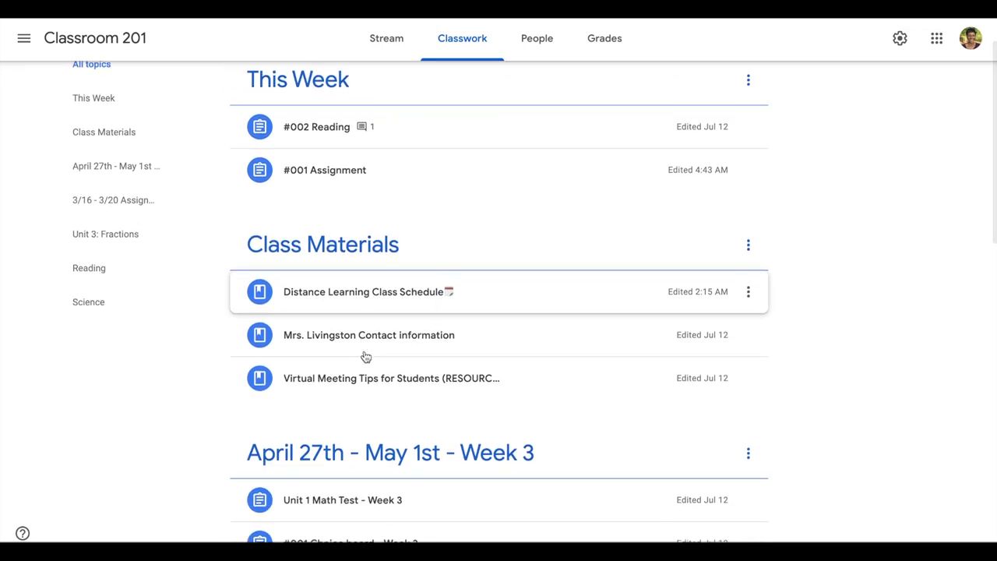
mouse_move(366, 355)
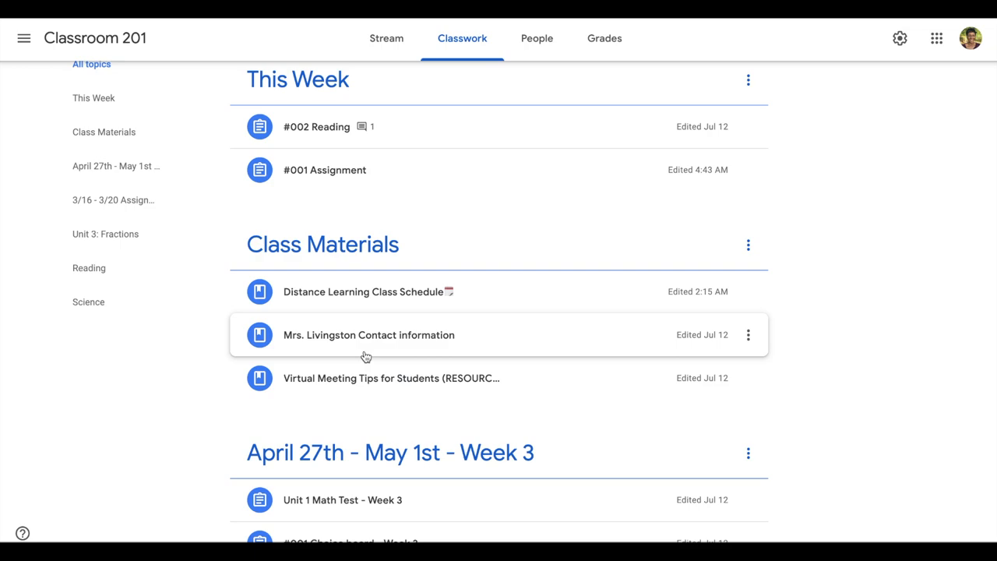
click(274, 88)
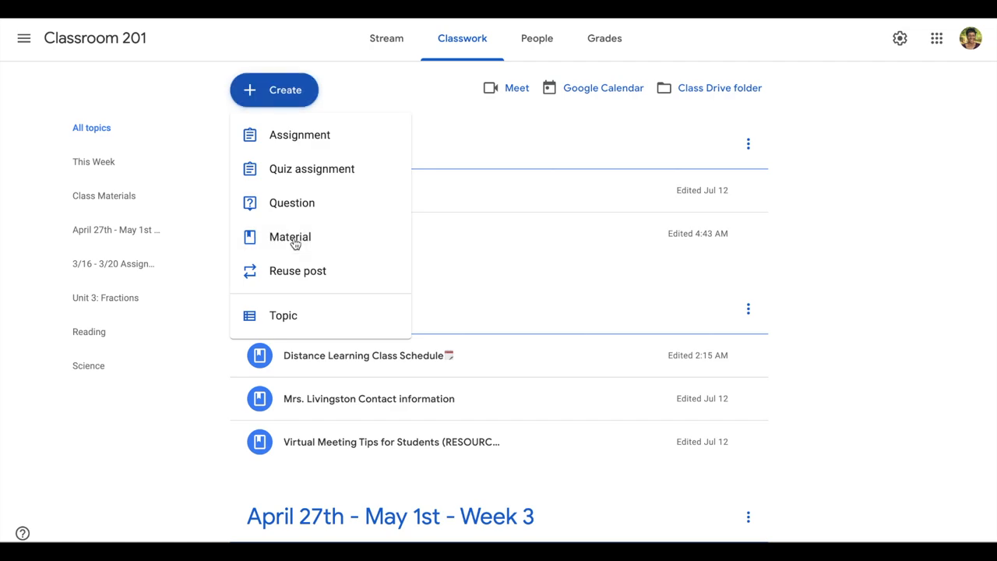
Create a new Material titled 'Frequently Asked Questions' with description 'Common questions'.
click(289, 237)
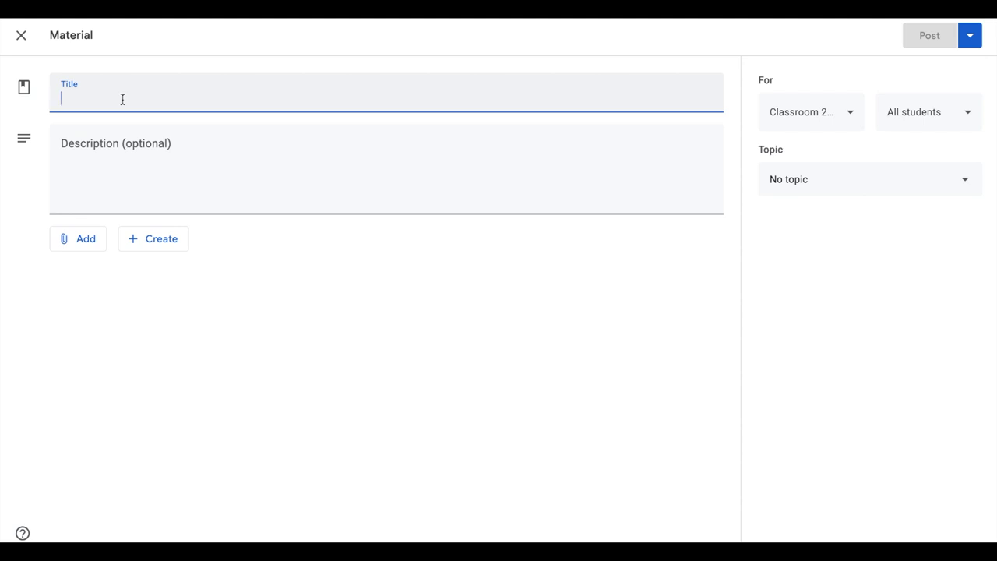
text(Frequently Asked)
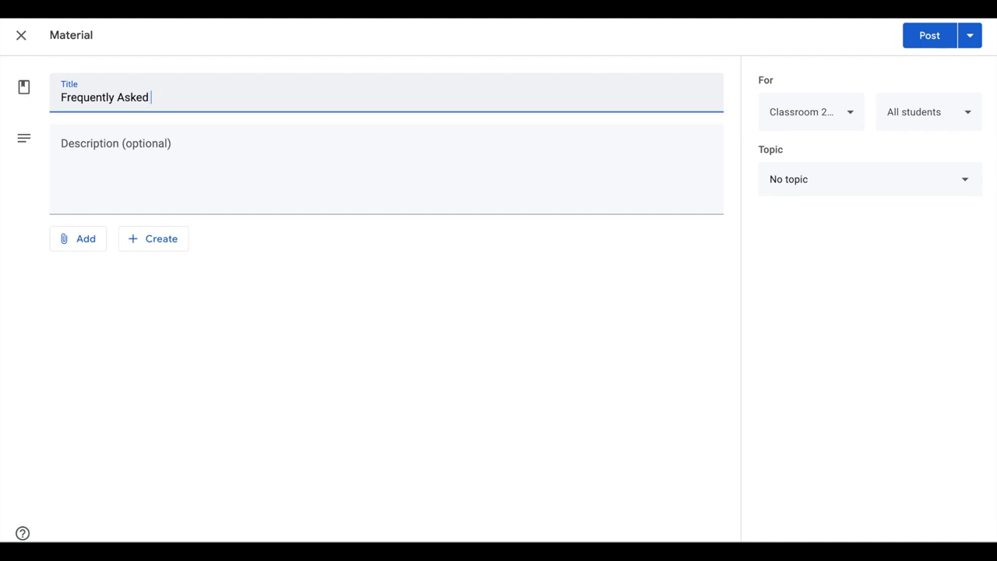
text(Questins)
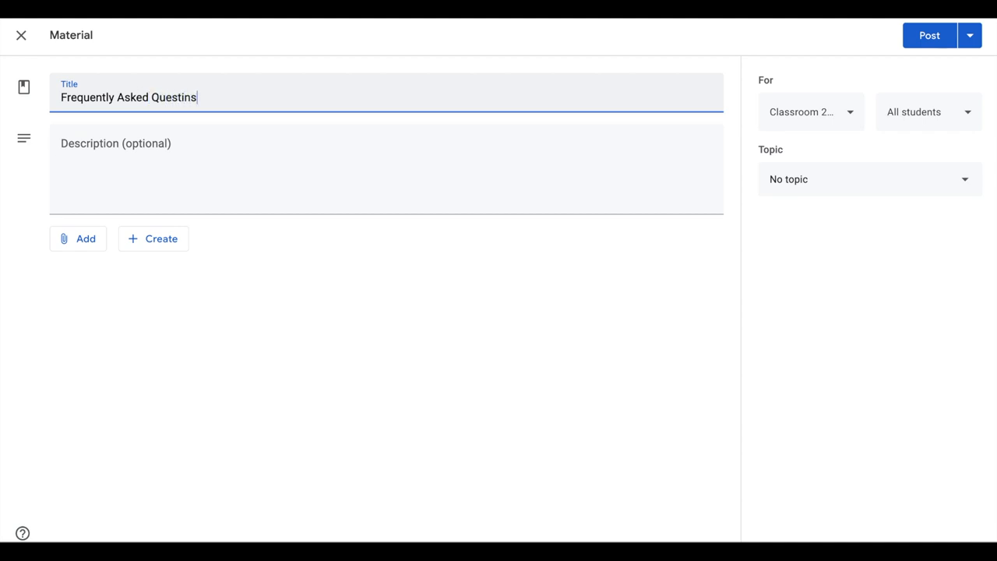
key(Backspace)
text(Common questions)
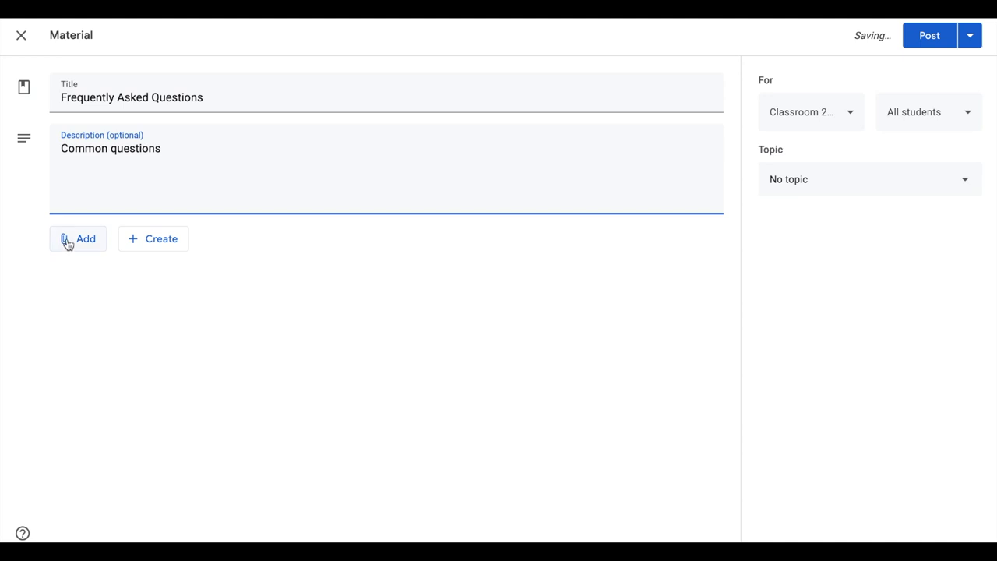
click(78, 238)
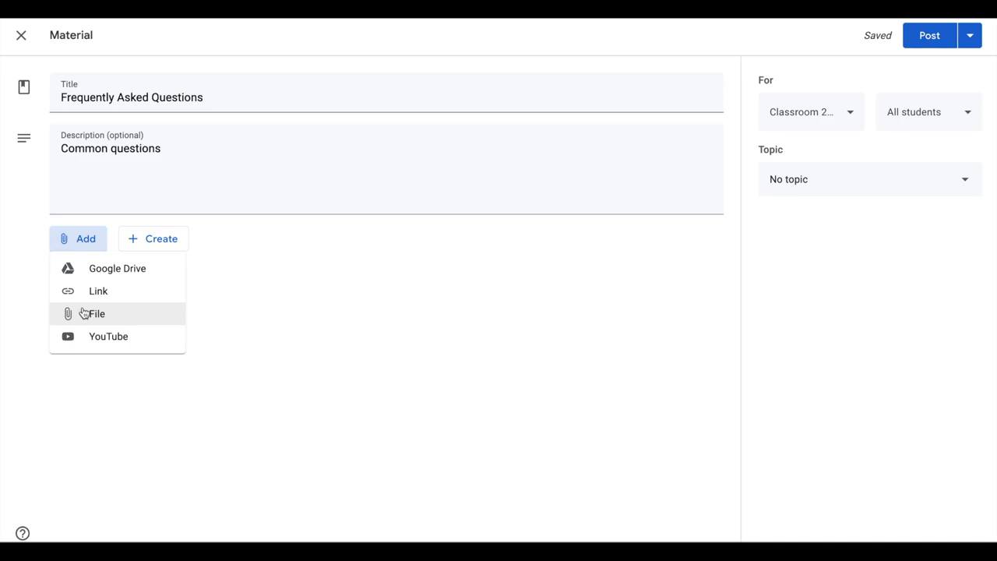
Attach the Frequently Asked Questions .docx file from Google Drive to the material.
click(117, 269)
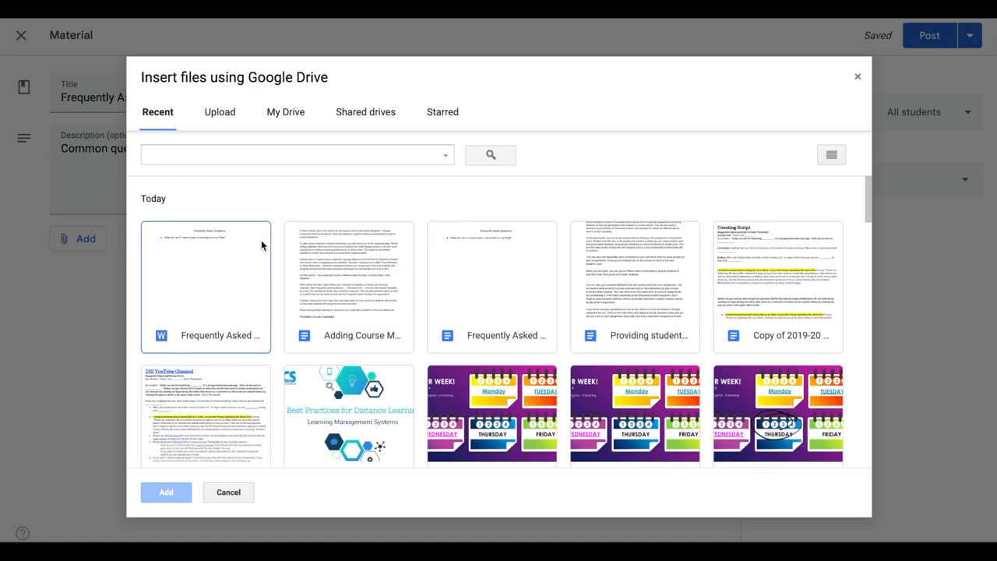
click(166, 492)
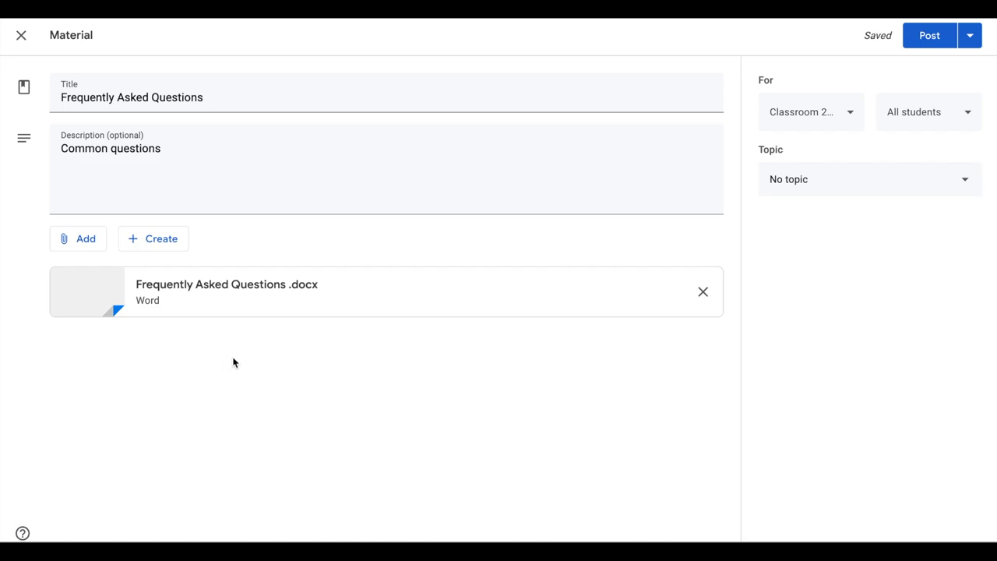
mouse_move(184, 367)
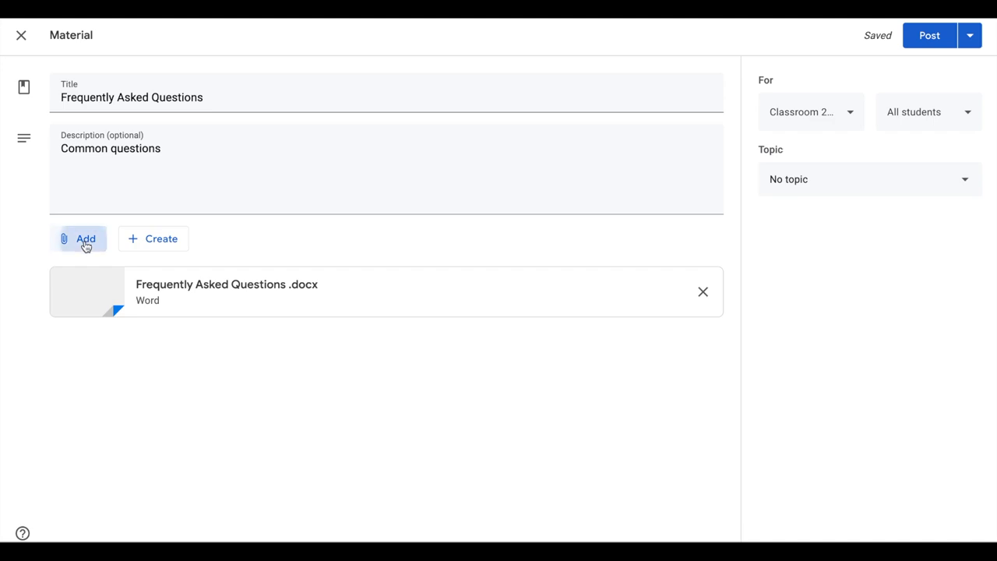
Attach a web link to clever.com alongside the Word document.
click(84, 239)
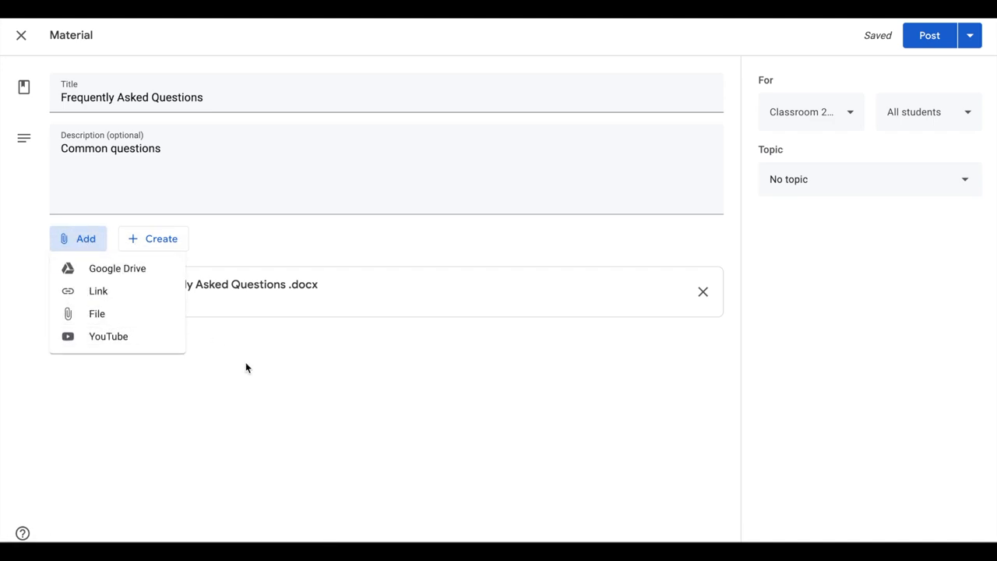
click(97, 291)
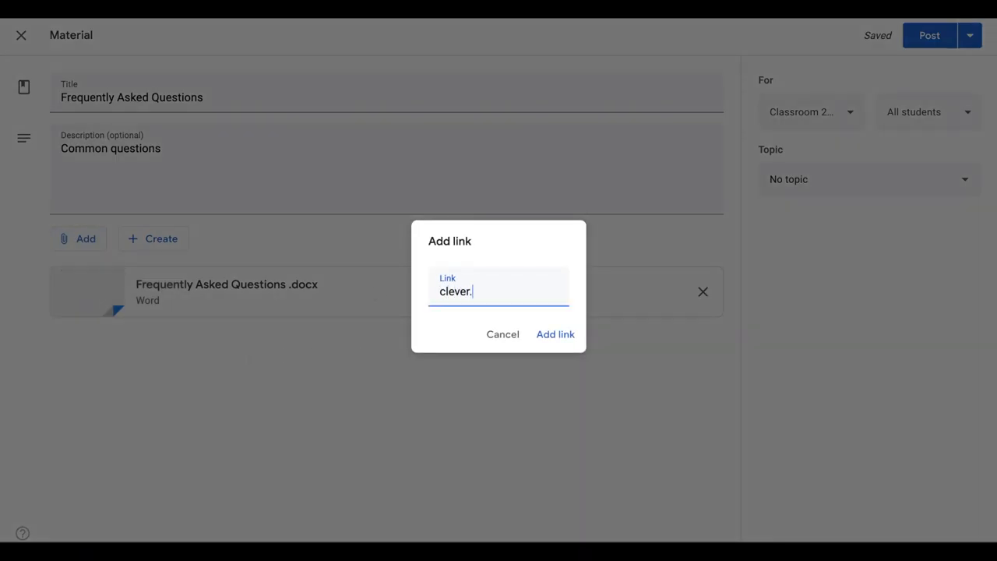
click(555, 334)
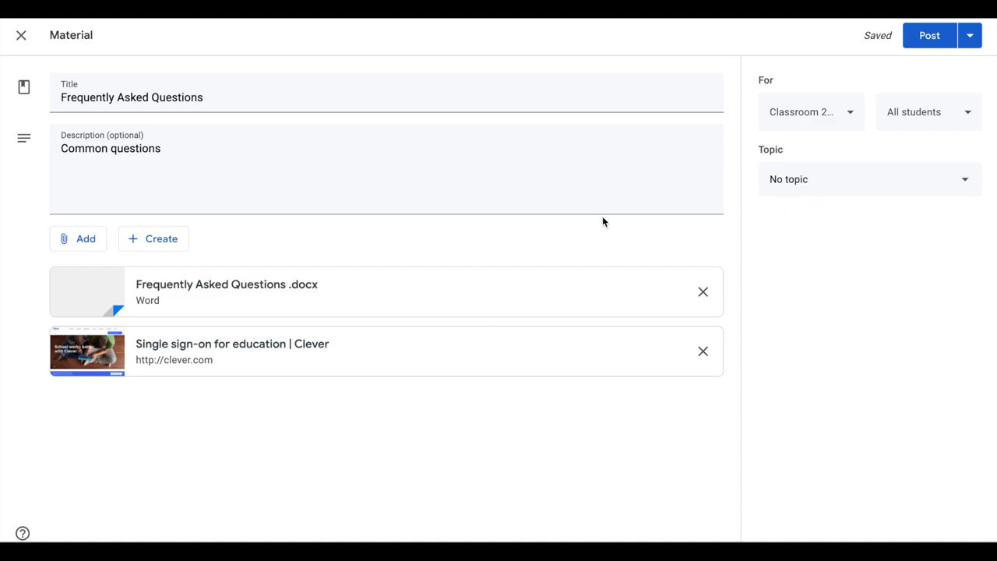
mouse_move(823, 165)
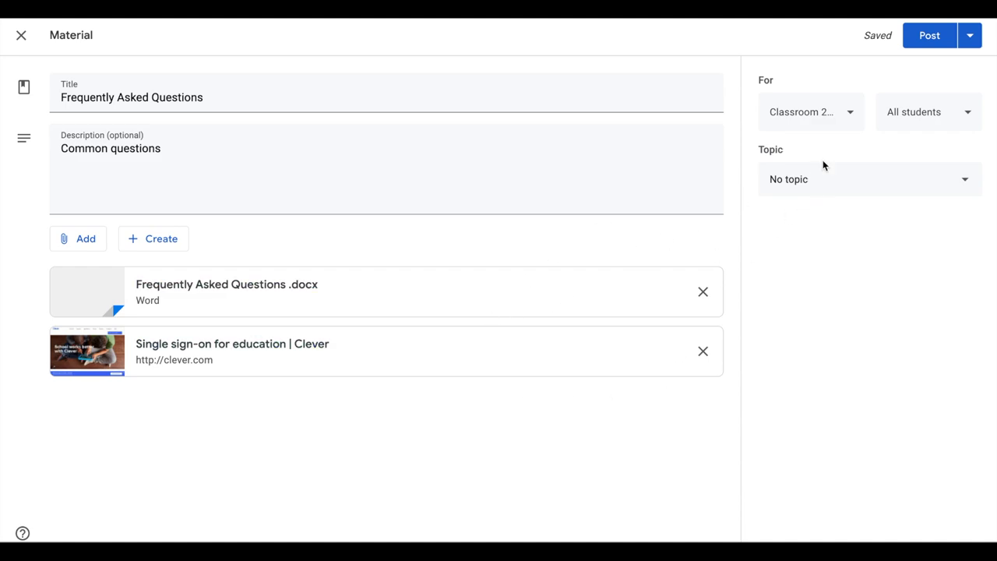
Confirm the class to post to and file the material under the Class Materials topic.
click(811, 112)
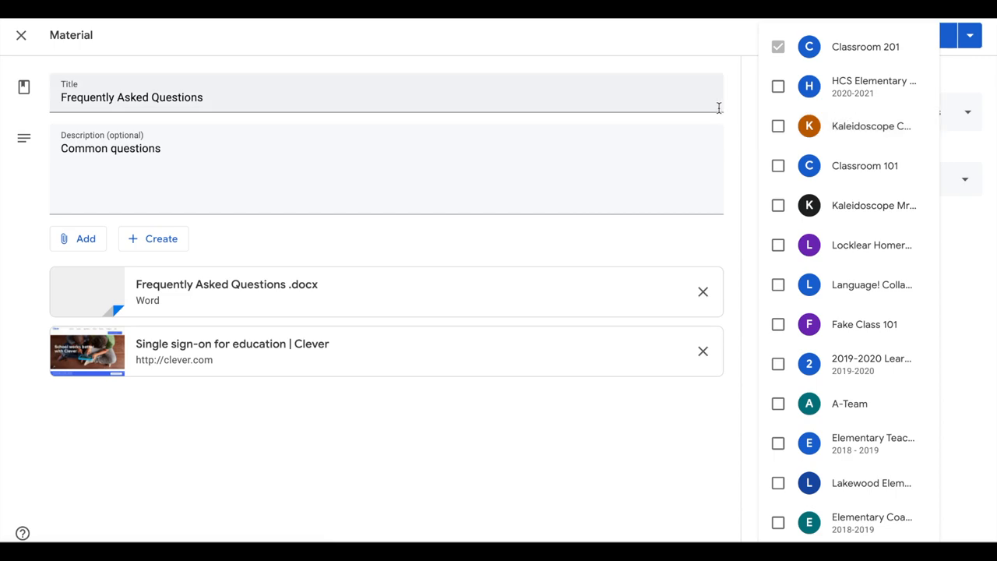
click(778, 46)
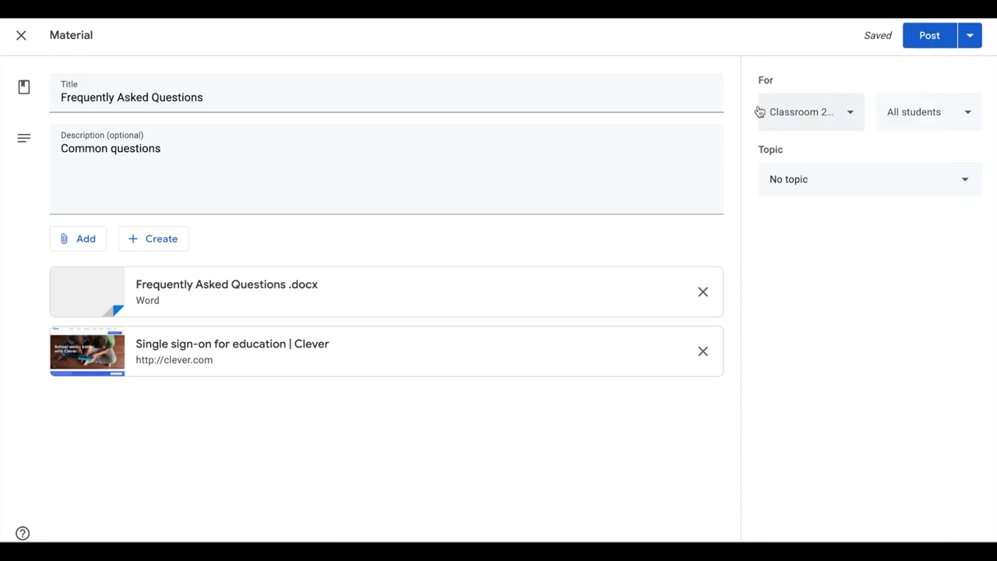
mouse_move(976, 122)
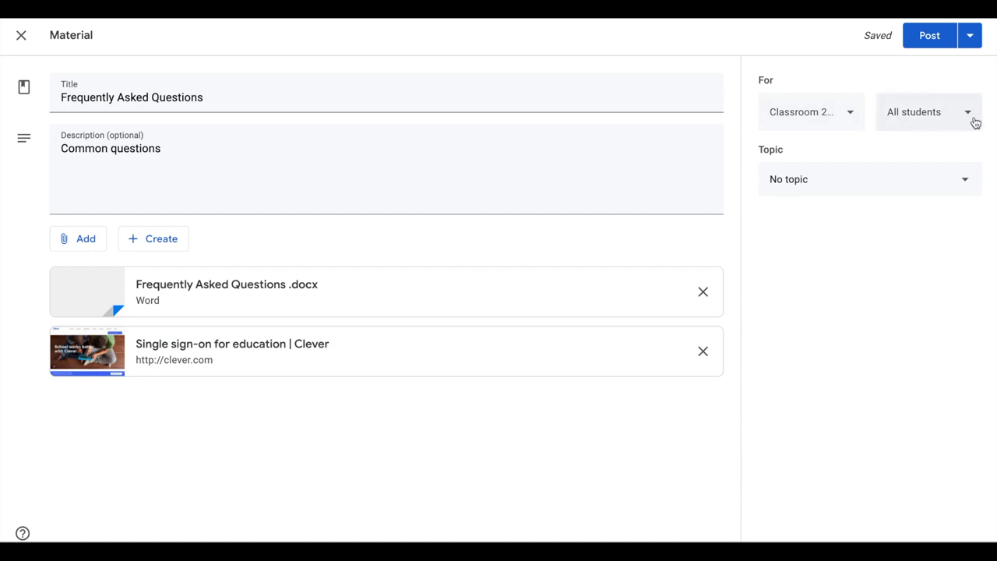
mouse_move(972, 119)
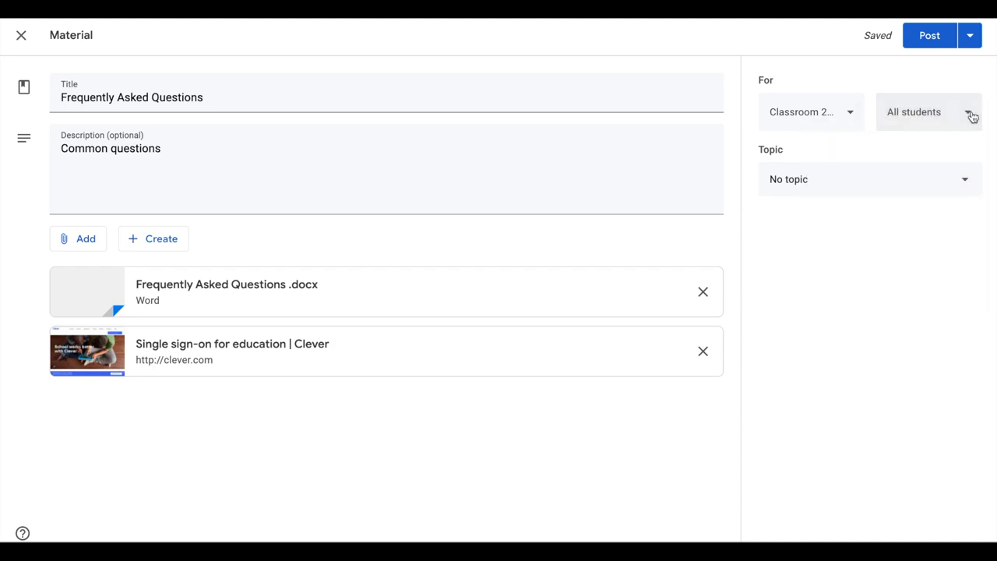
click(870, 179)
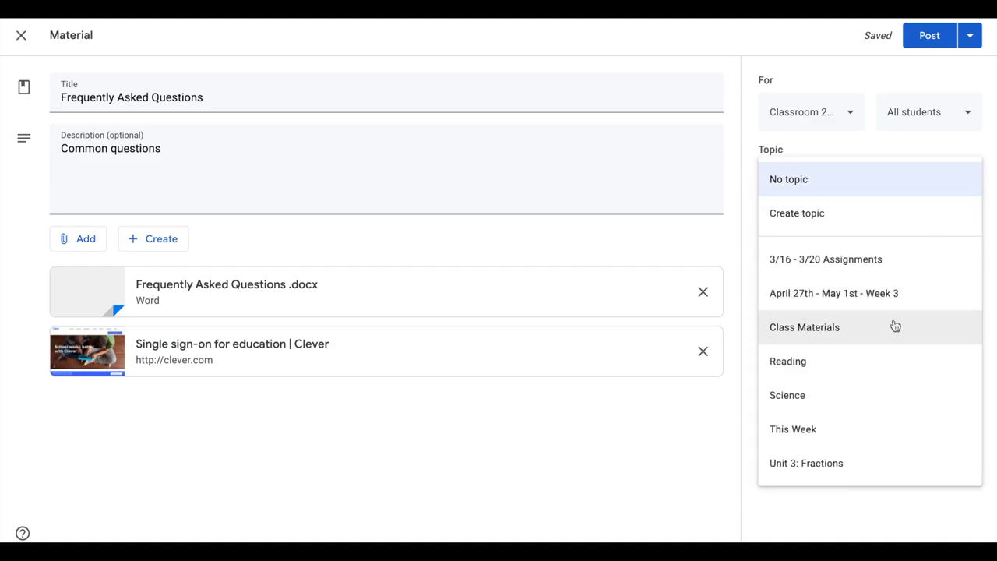
click(805, 327)
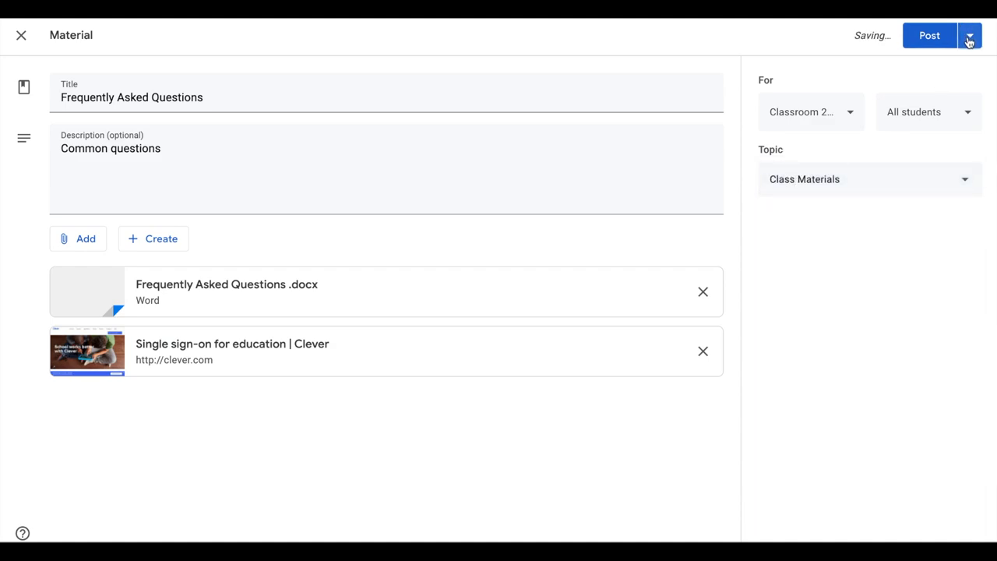
Publish the Frequently Asked Questions material to Classroom 201.
click(971, 36)
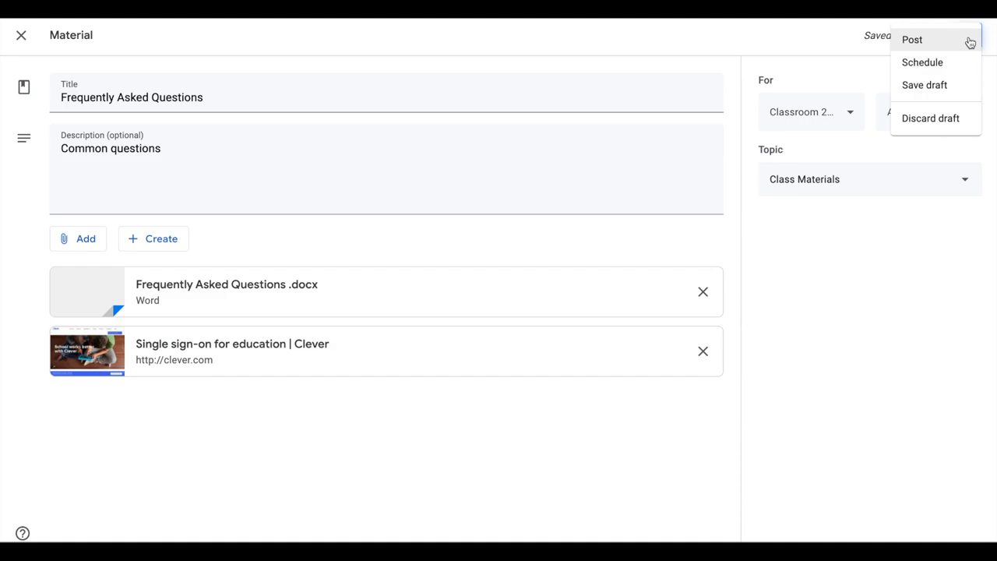
mouse_move(904, 63)
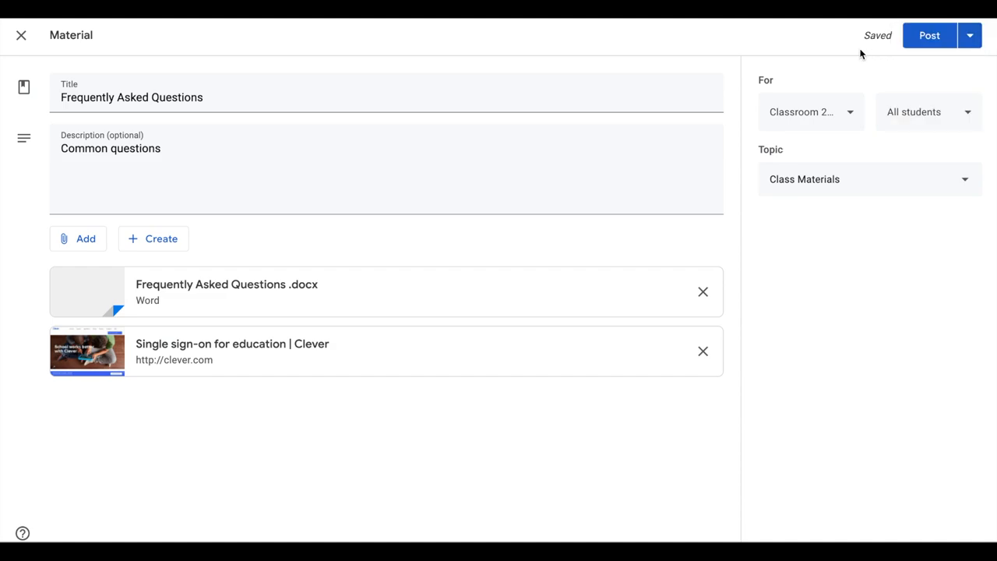
click(929, 36)
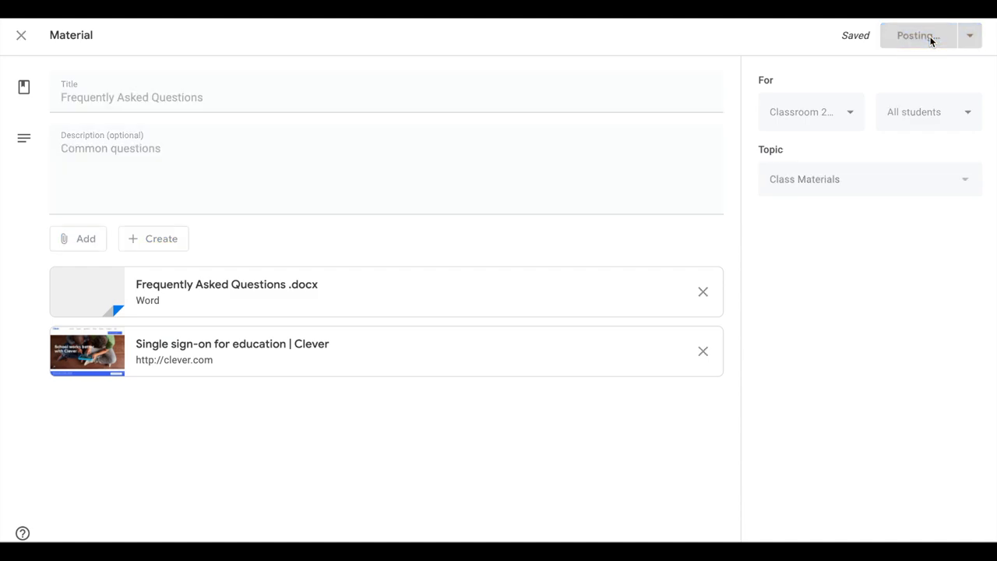
click(917, 34)
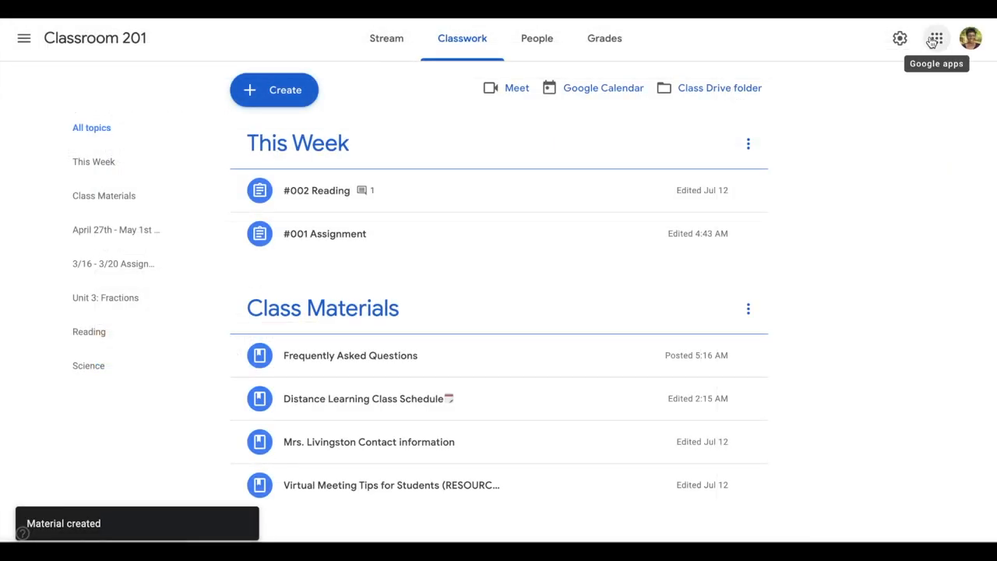
mouse_move(604, 372)
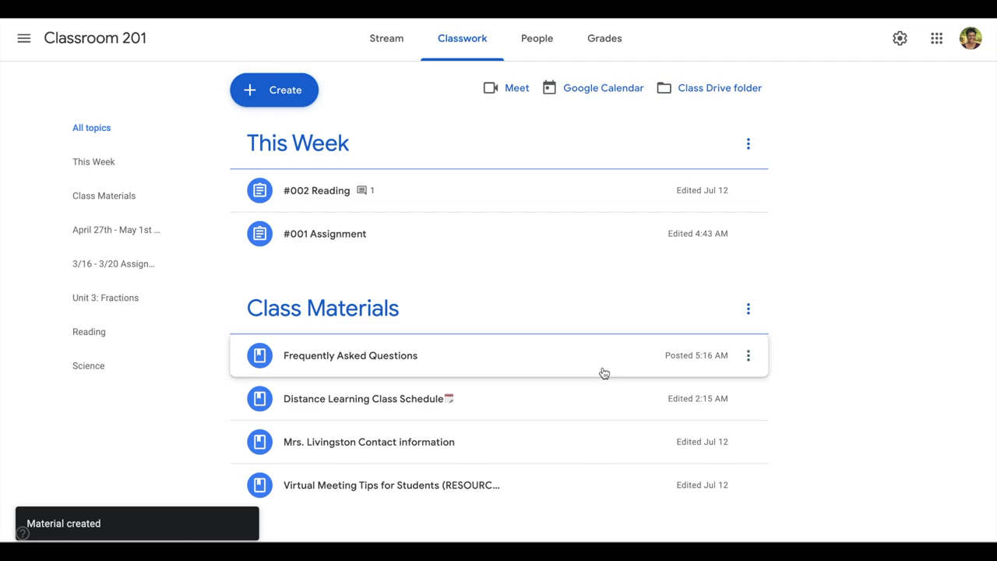
mouse_move(592, 455)
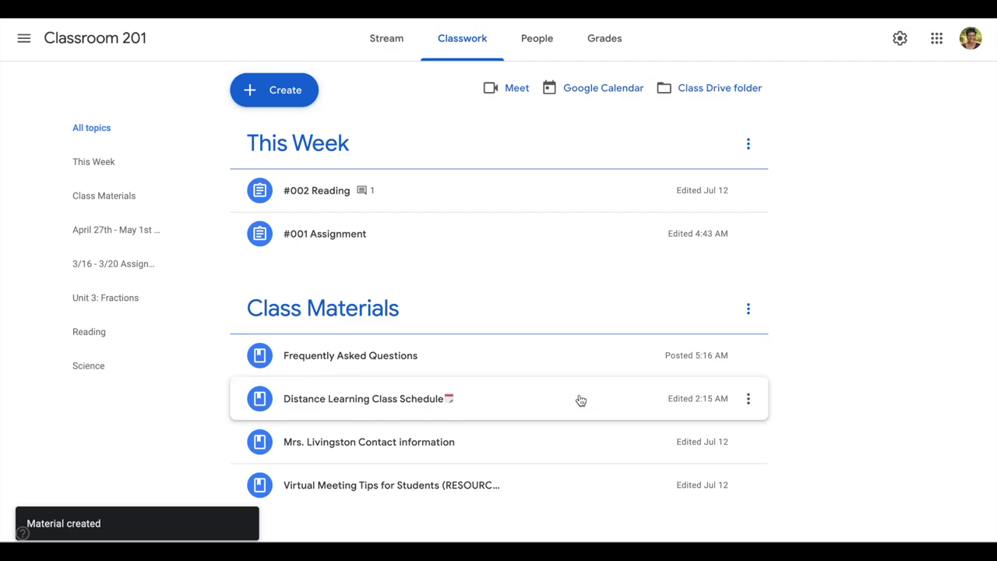
mouse_move(748, 399)
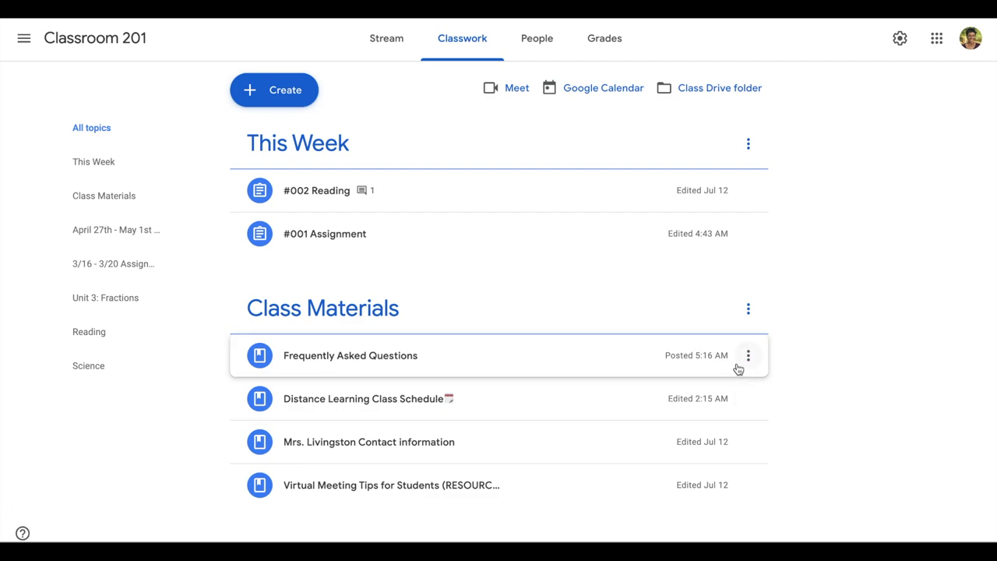
mouse_move(754, 448)
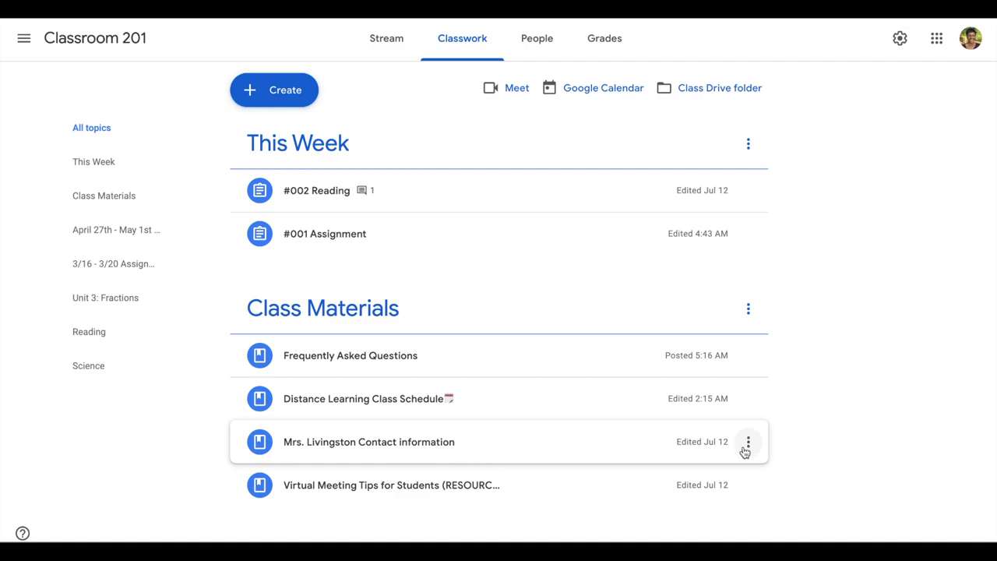
mouse_move(749, 441)
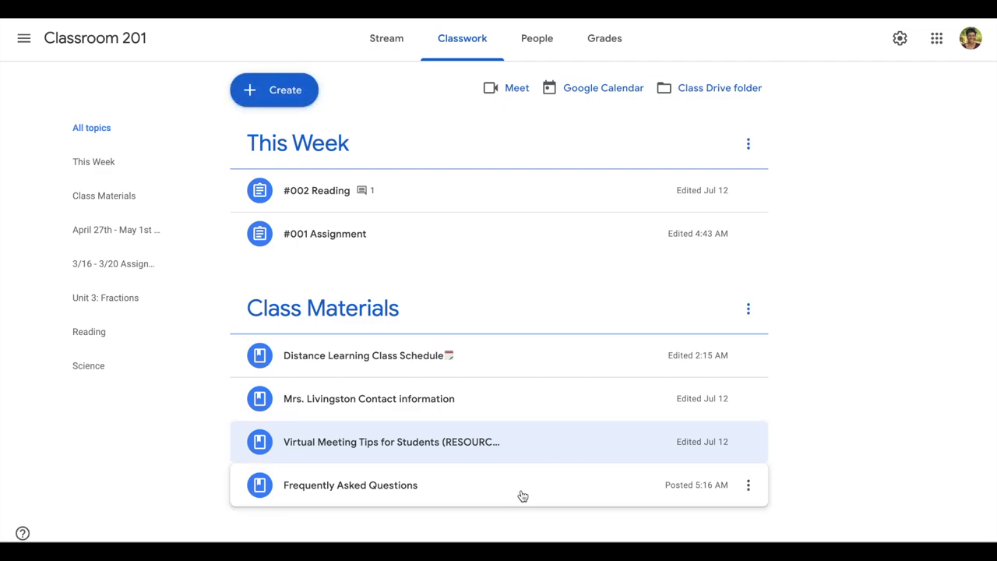
mouse_move(598, 340)
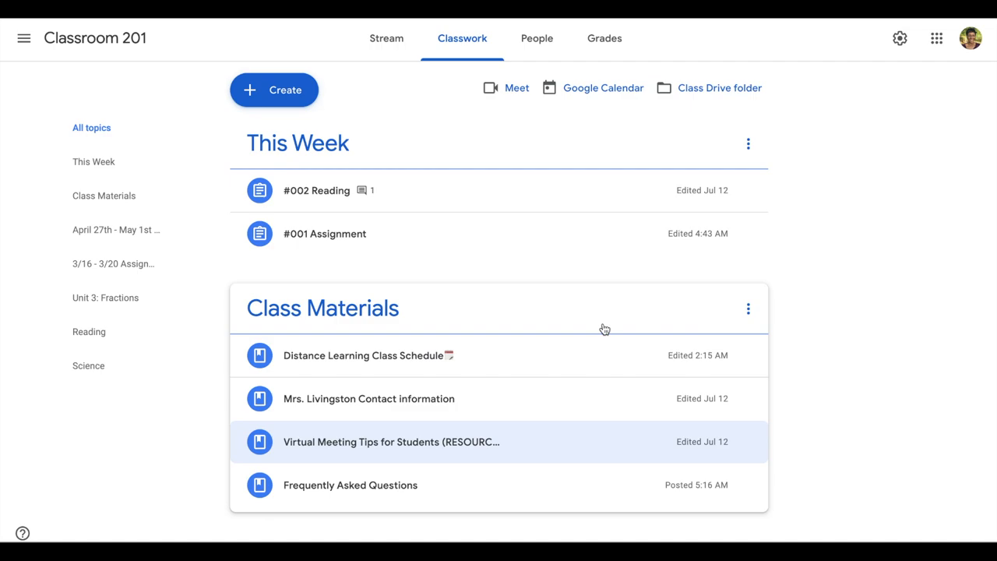
mouse_move(748, 309)
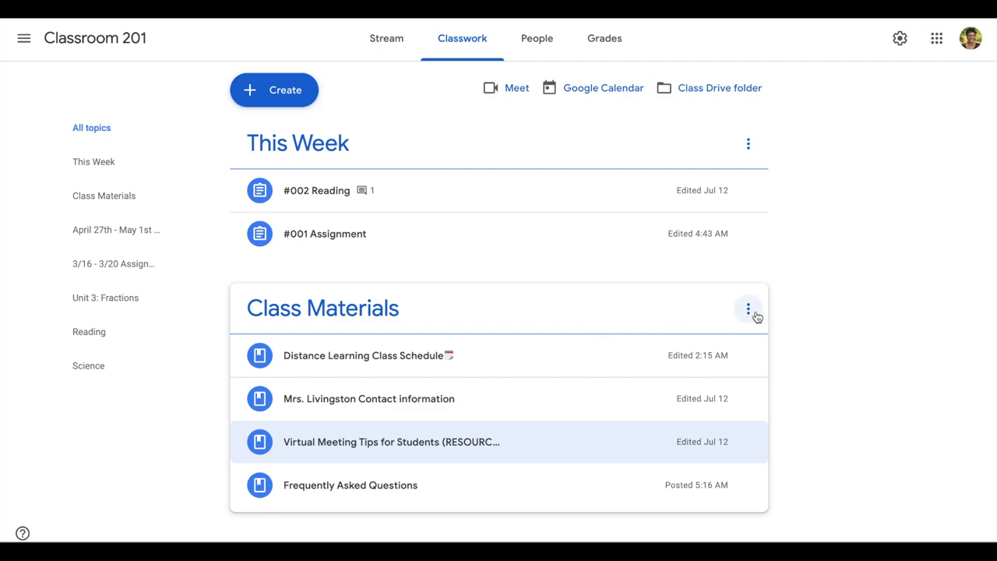
Move the Class Materials topic above This Week and scroll through its posts.
click(748, 309)
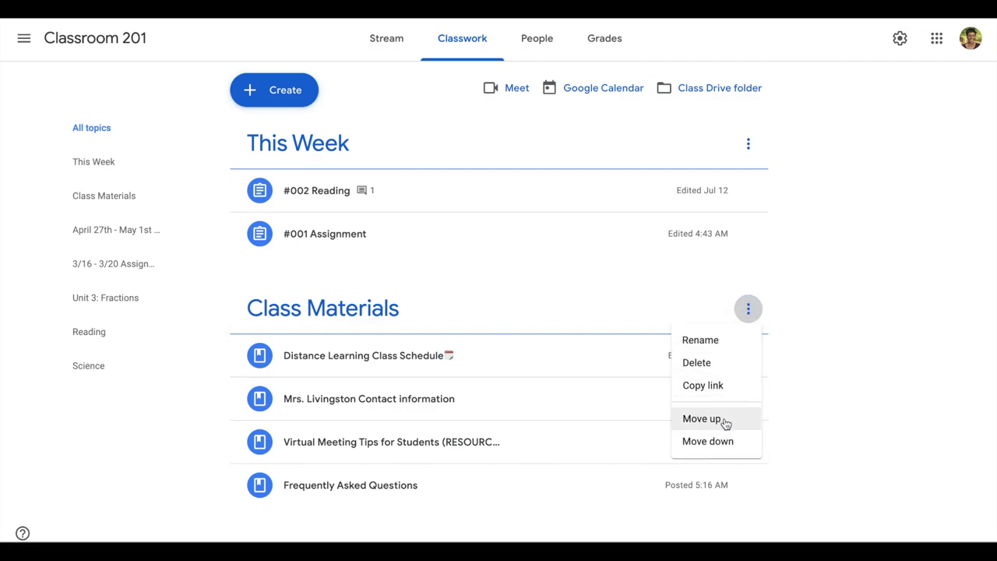
click(701, 418)
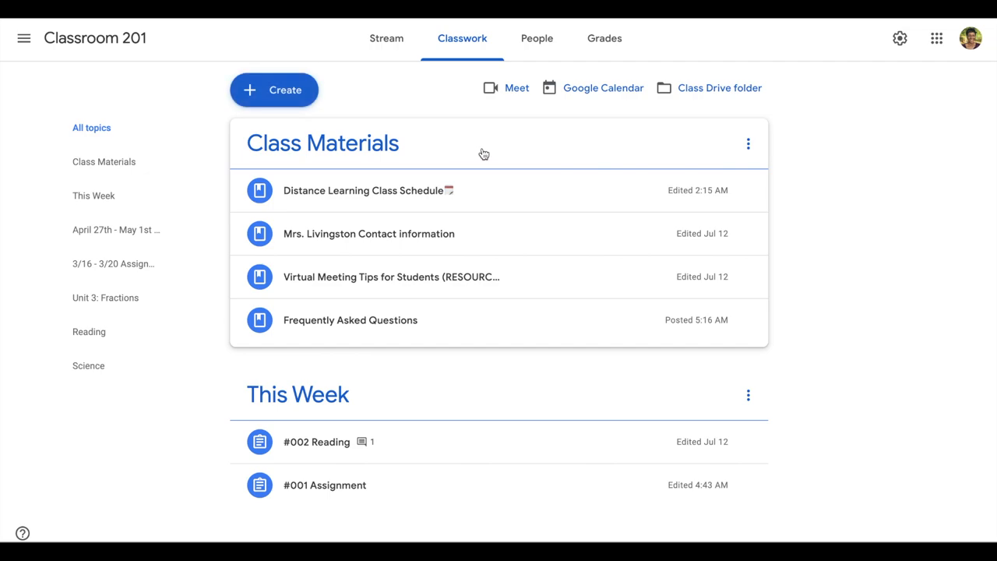
scroll(down, 3)
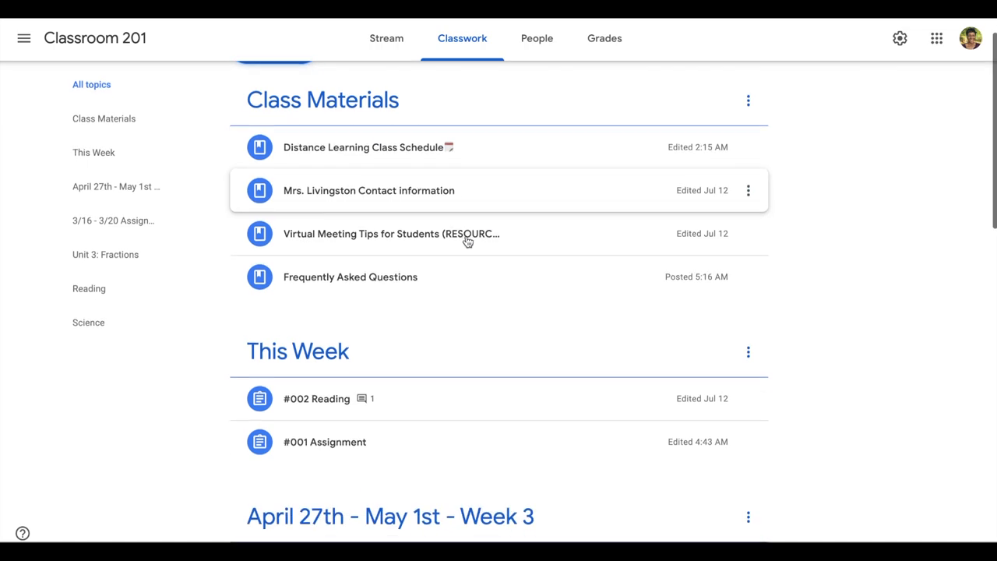
mouse_move(467, 241)
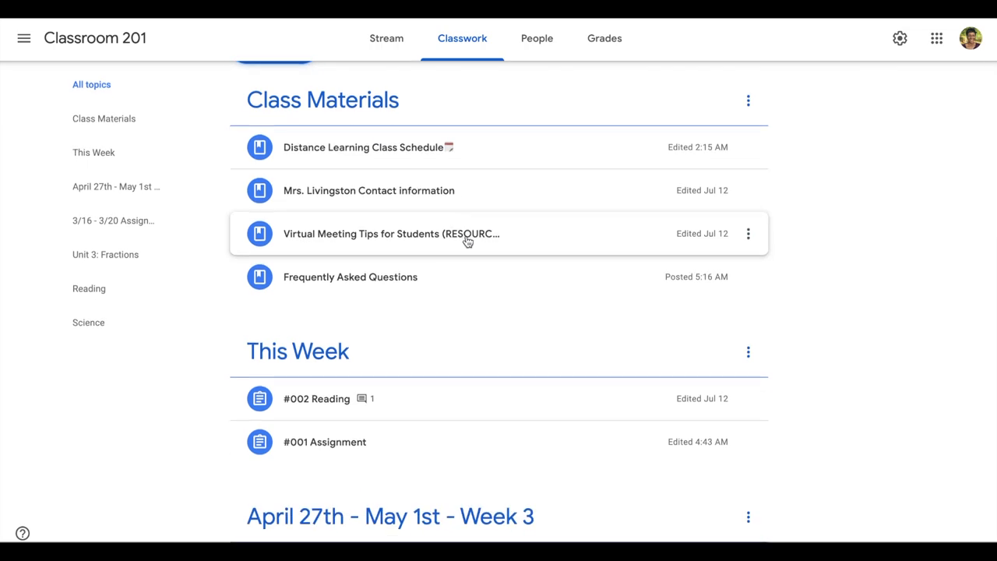
scroll(down, 3)
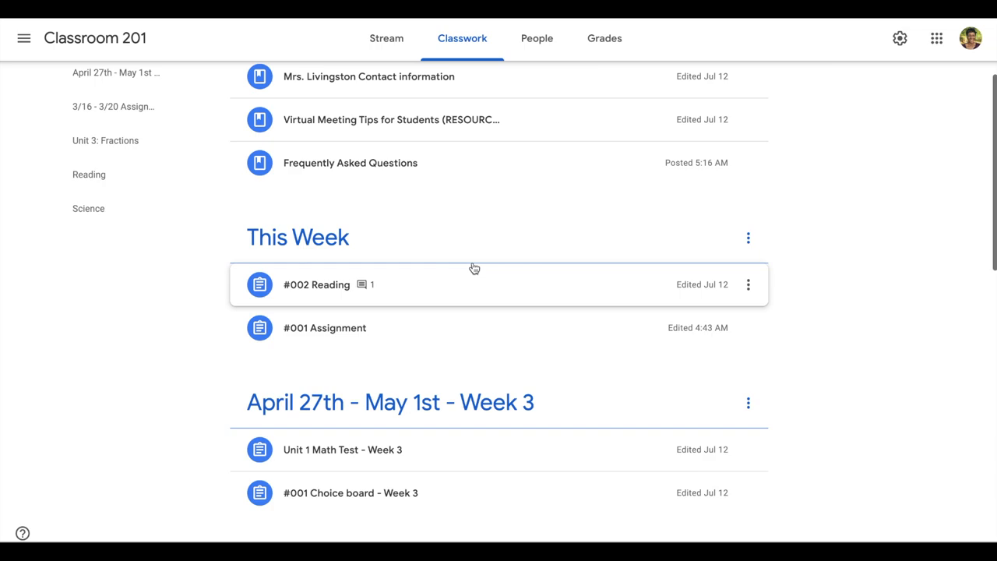
mouse_move(495, 270)
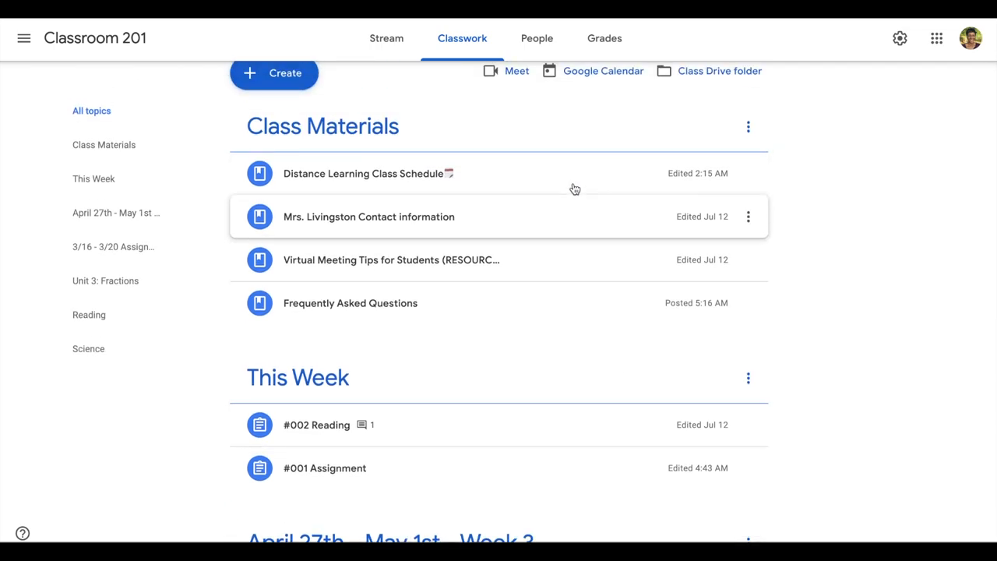
mouse_move(589, 202)
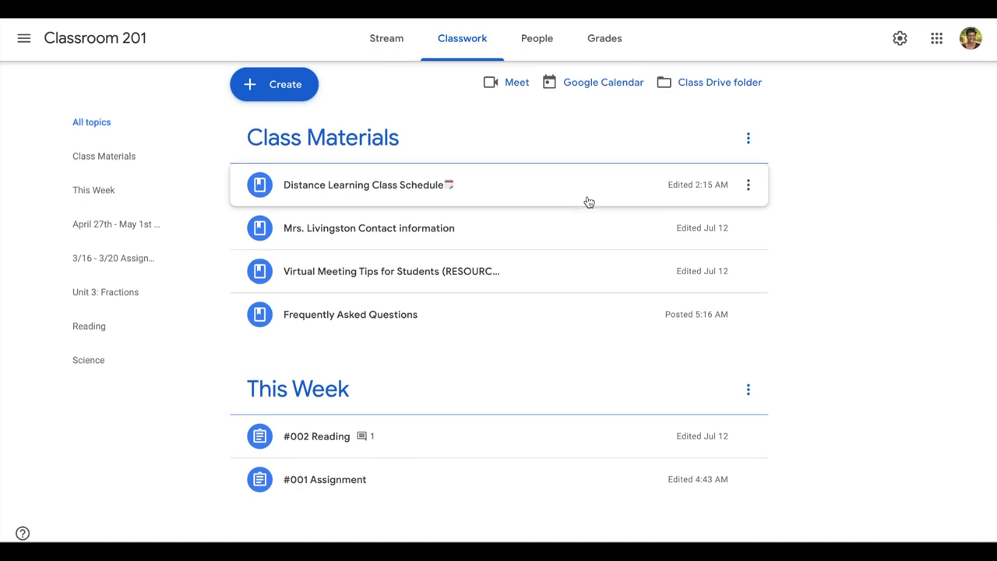
scroll(down, 3)
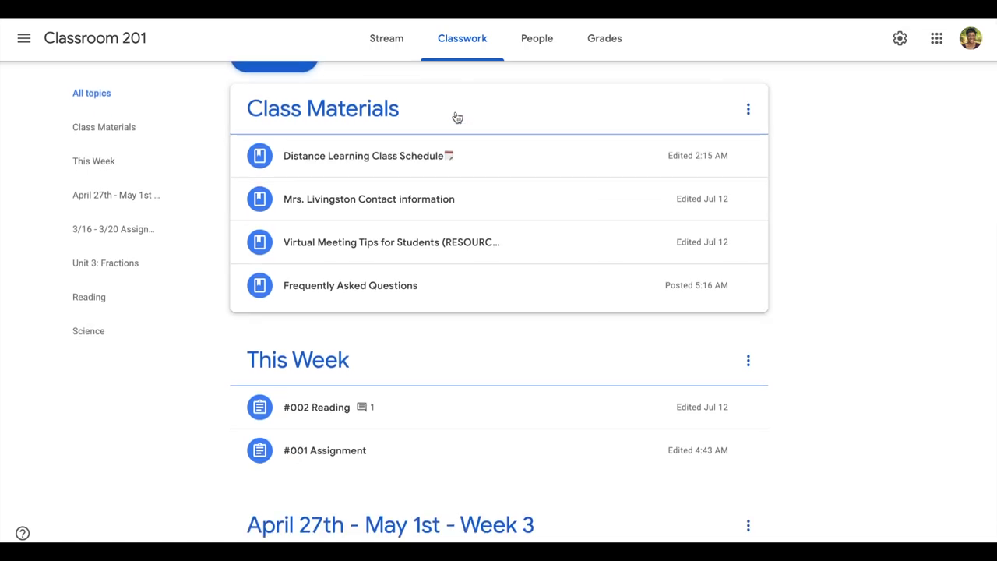
mouse_move(483, 202)
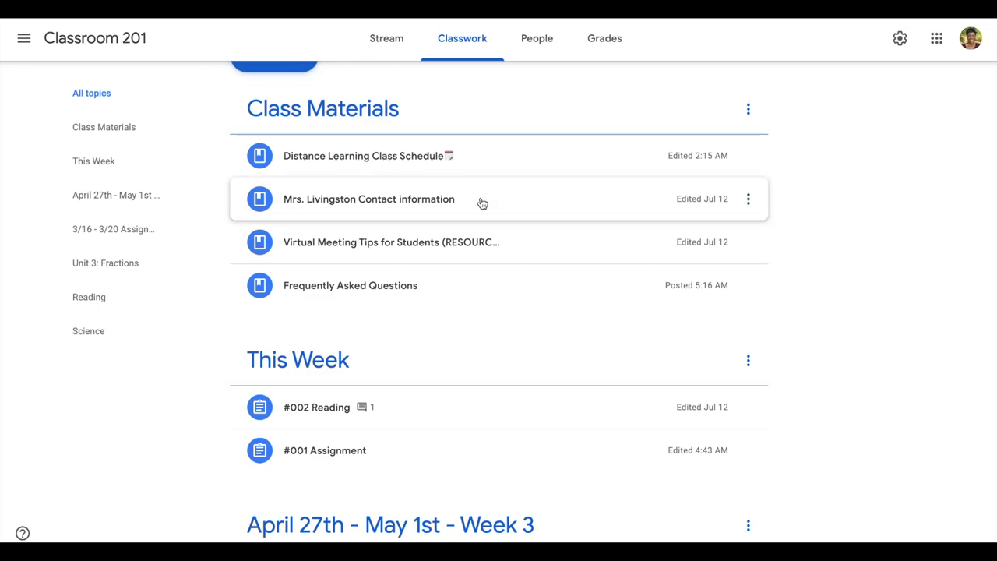
mouse_move(486, 240)
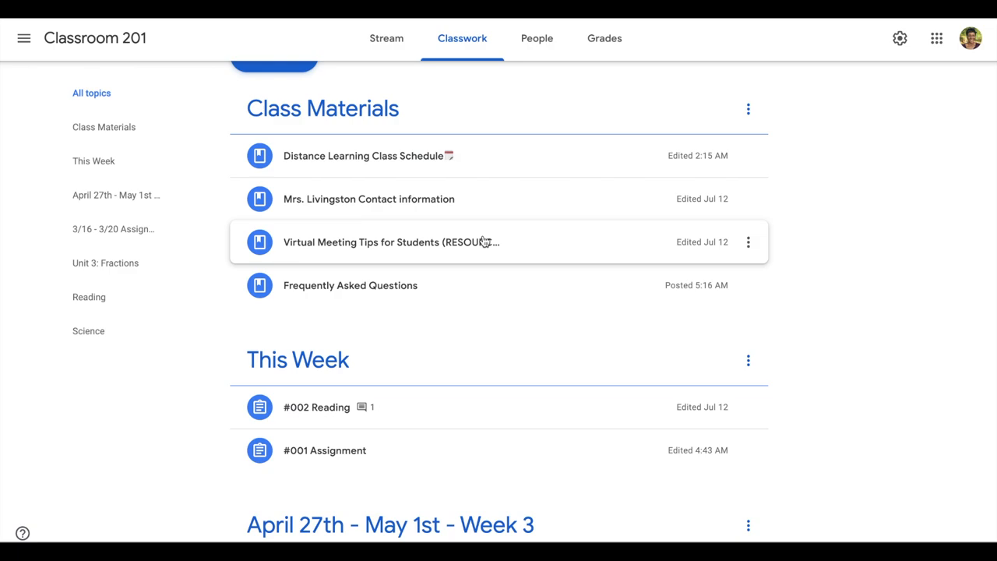
scroll(down, 3)
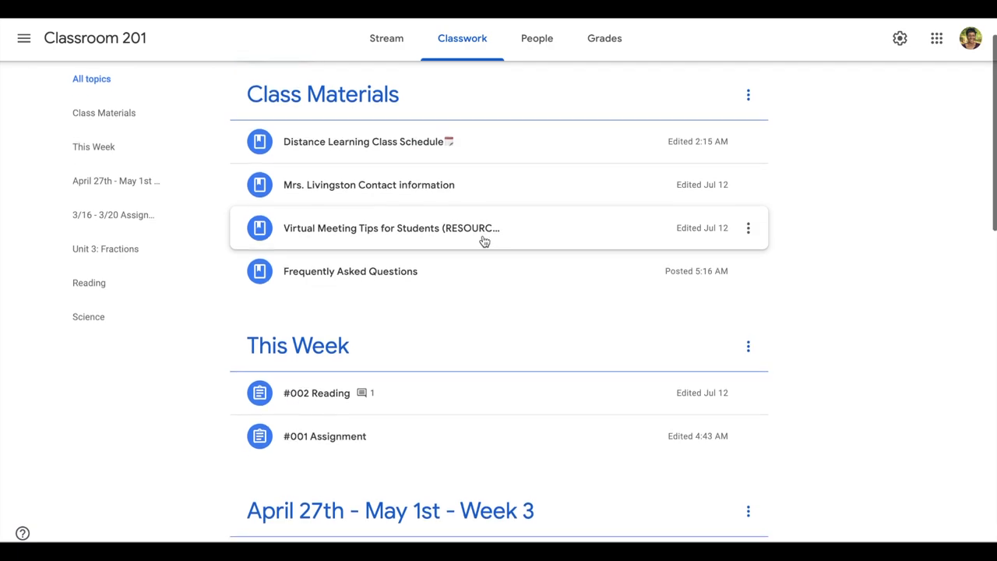